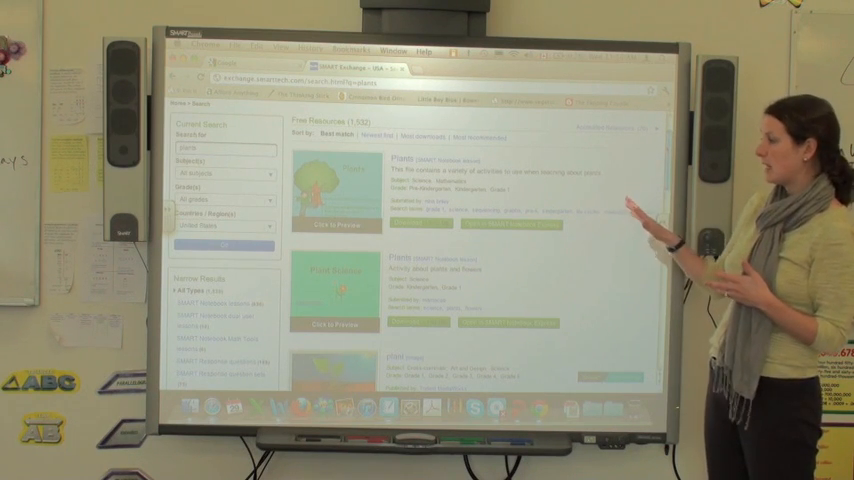
Scroll the plants results and preview the Plant Science lesson thumbnail.
scroll(down, 3)
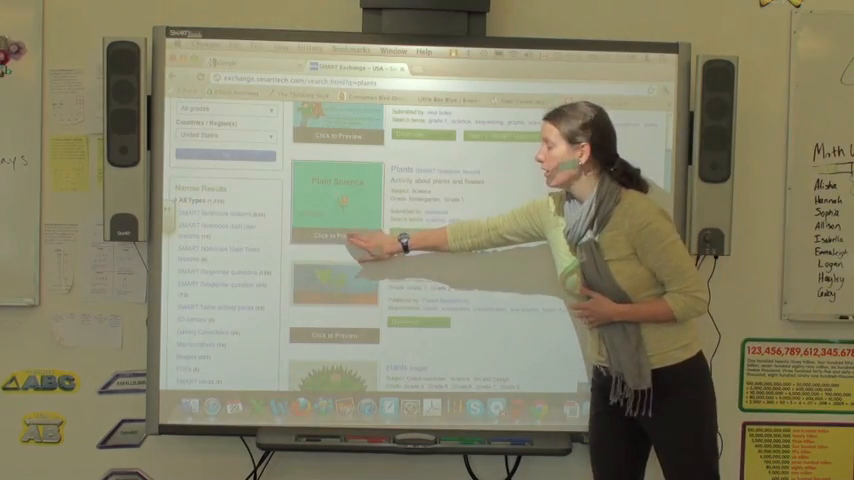
click(332, 236)
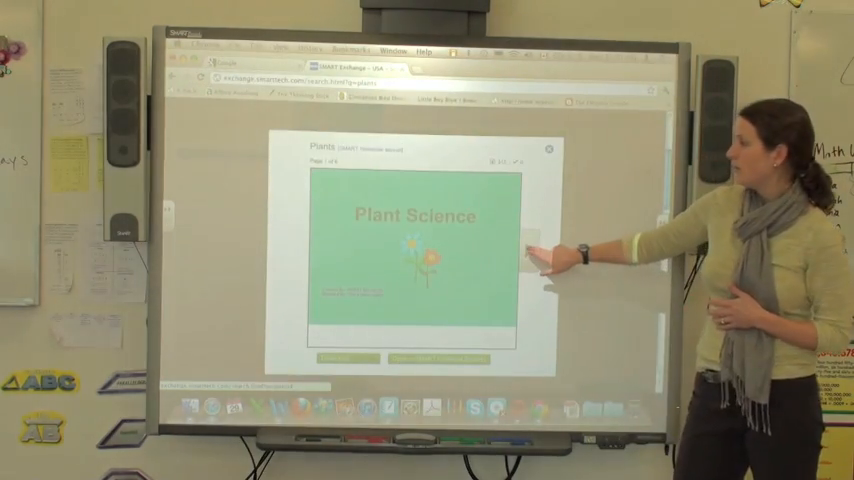